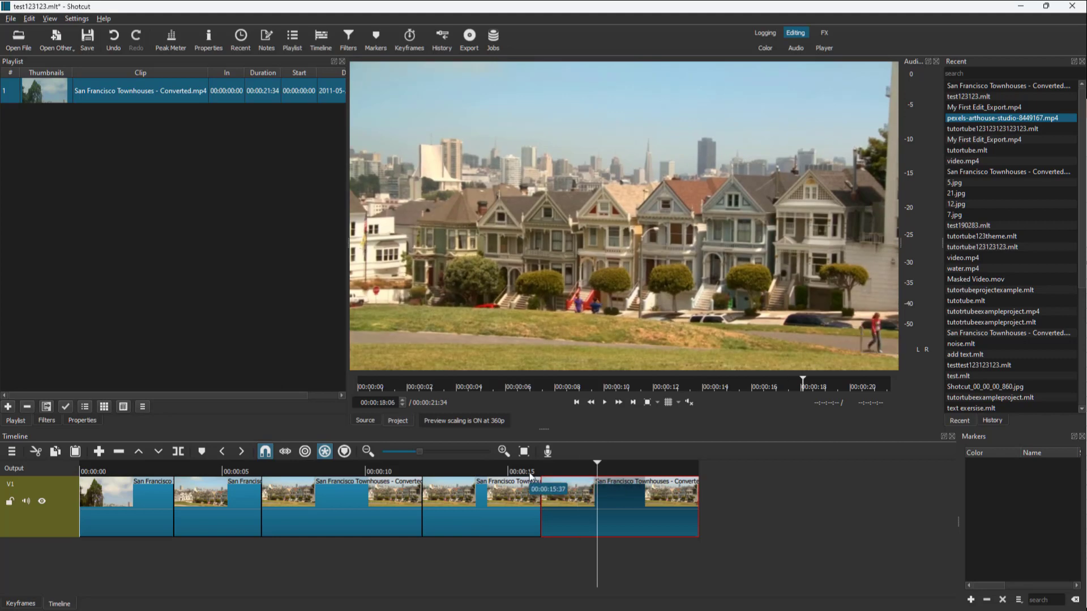
Add three more blue markers at successive playhead positions above the townhouses clips.
{"action": "left_click", "coordinate": [201, 452]}
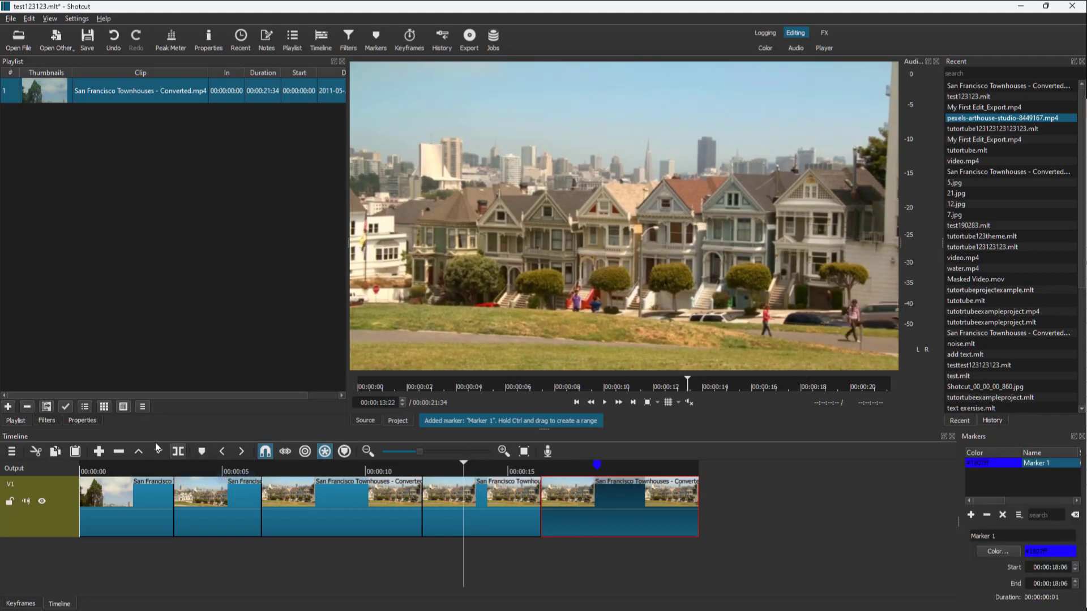
{"action": "left_click", "coordinate": [202, 452]}
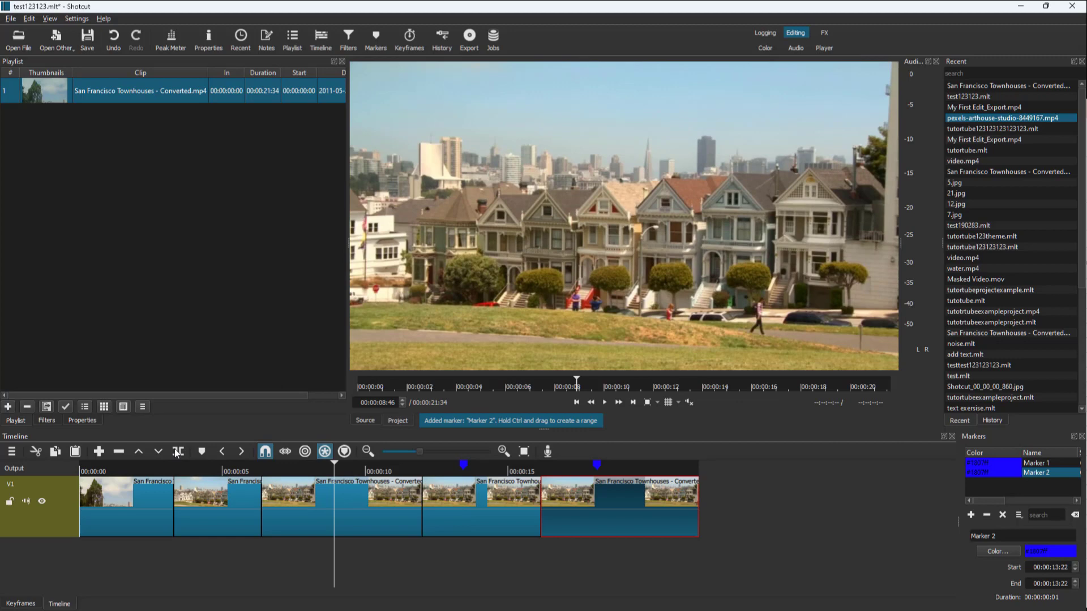
{"action": "left_click", "coordinate": [202, 452]}
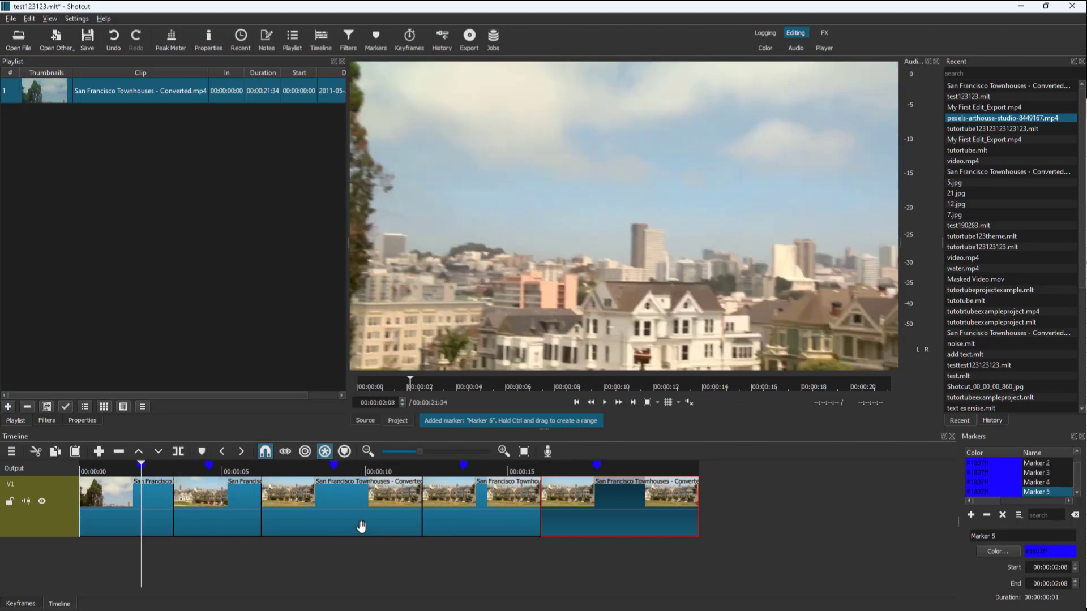
Select the third townhouses clip on V1 for ripple deletion.
{"action": "left_click", "coordinate": [340, 506]}
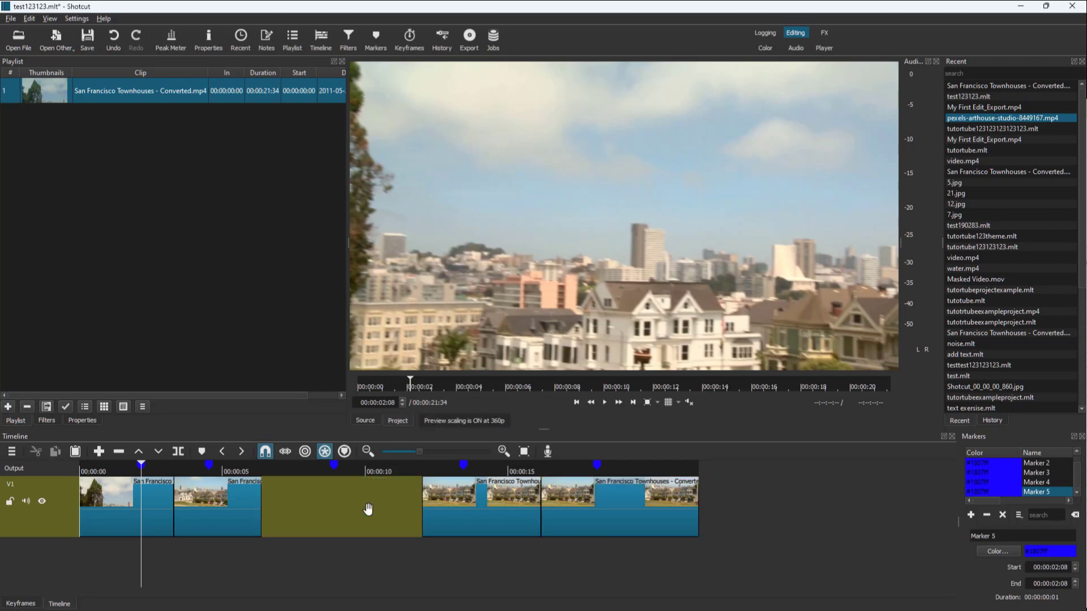
{"action": "mouse_move", "coordinate": [457, 490]}
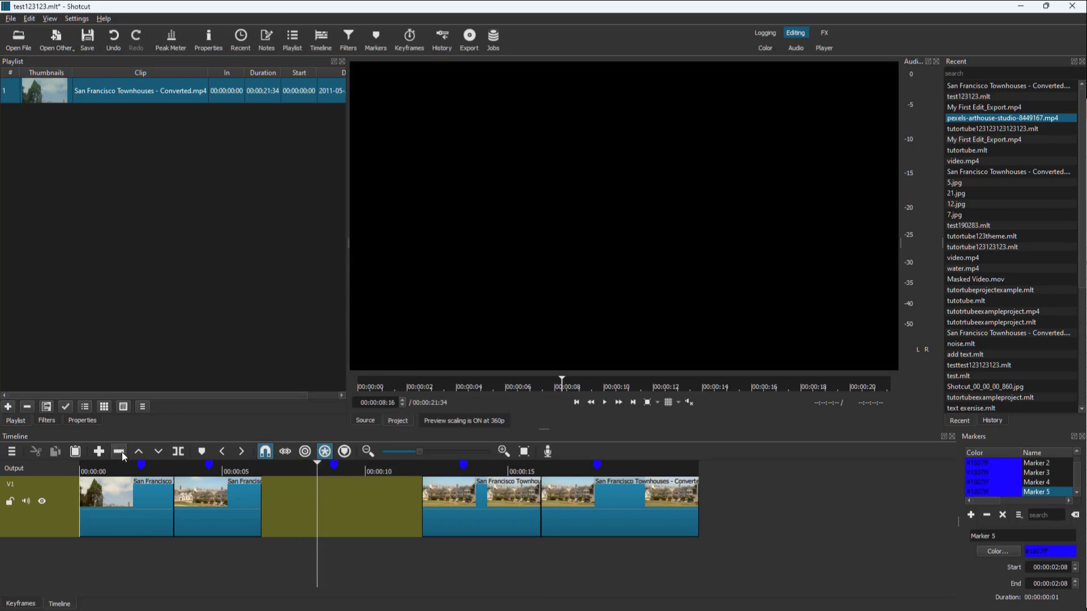
{"action": "mouse_move", "coordinate": [158, 451]}
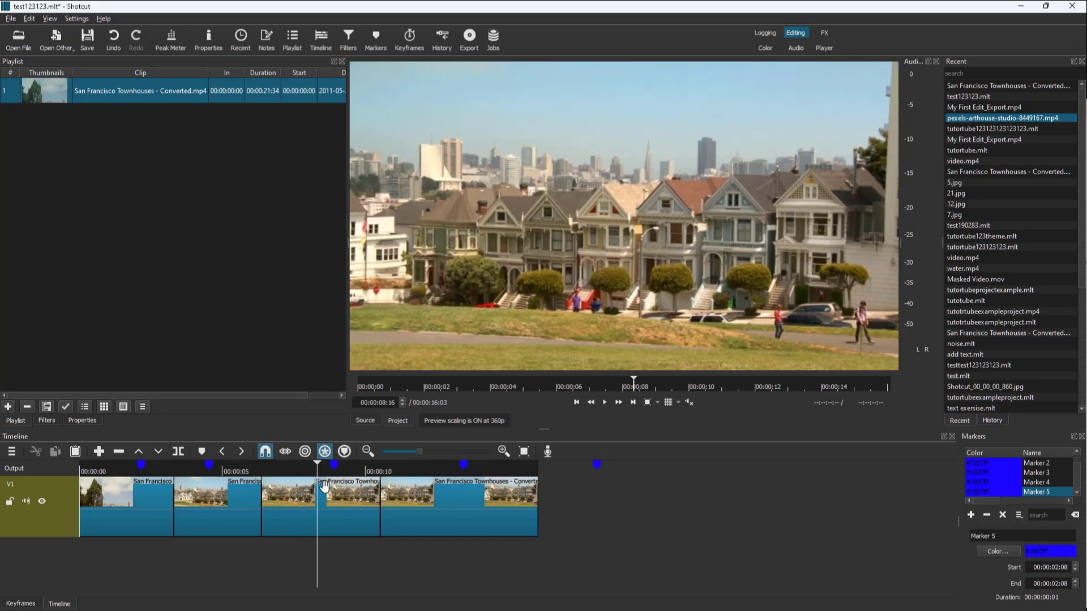
{"action": "mouse_move", "coordinate": [323, 486]}
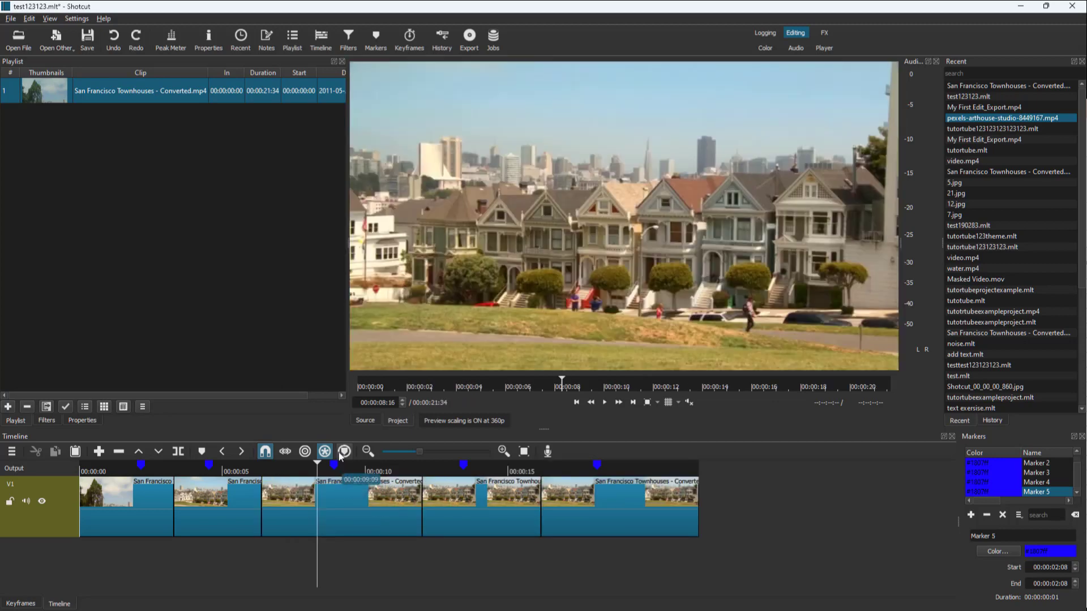
{"action": "mouse_move", "coordinate": [344, 452]}
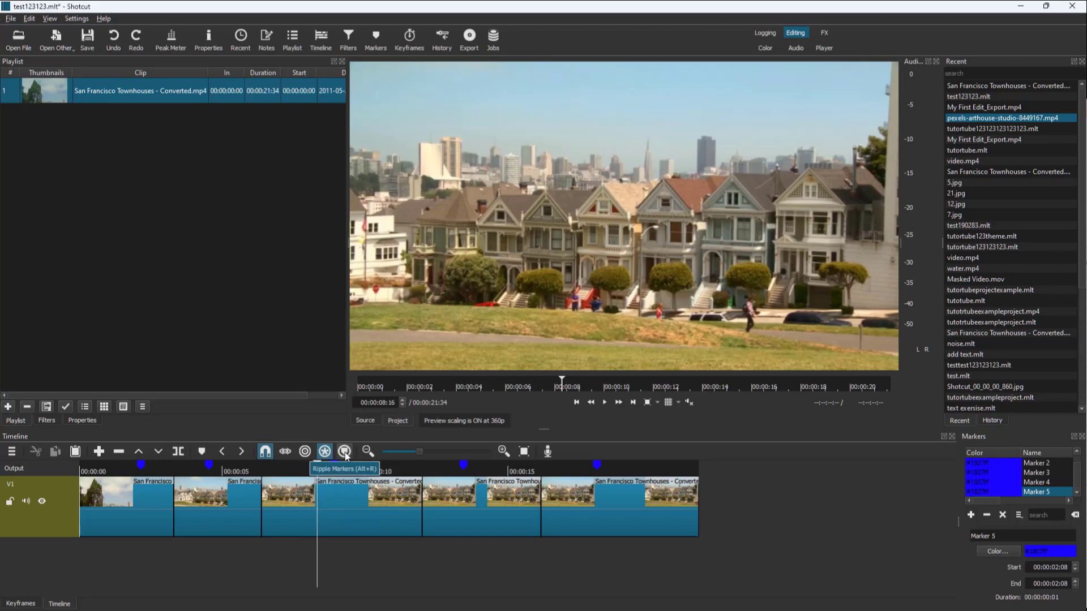
Enable Ripple Markers so markers follow ripple edits, then select the third clip.
{"action": "left_click", "coordinate": [344, 452]}
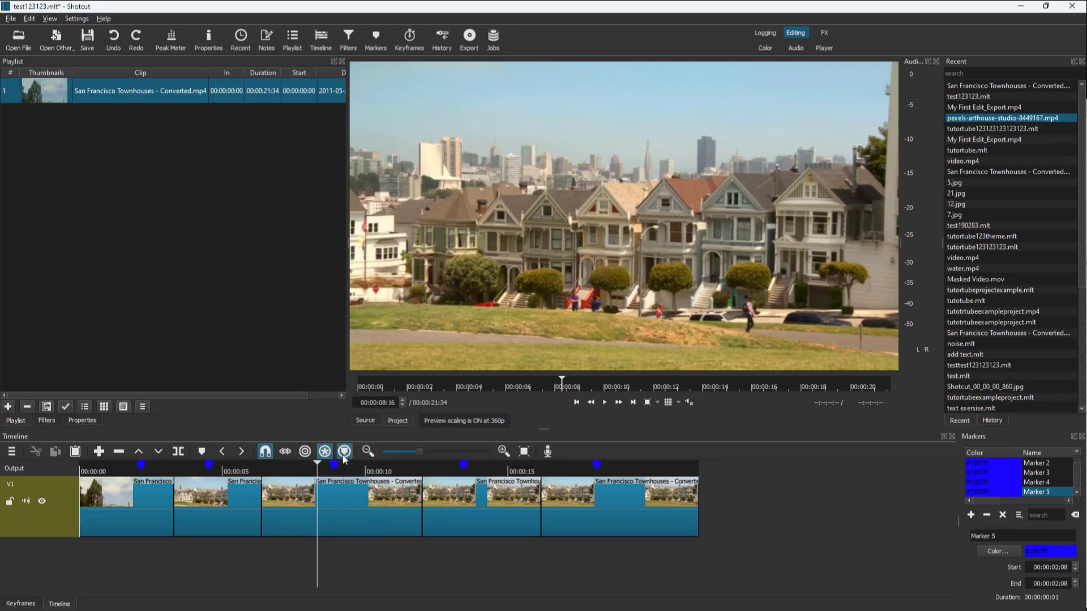
{"action": "left_click", "coordinate": [339, 500]}
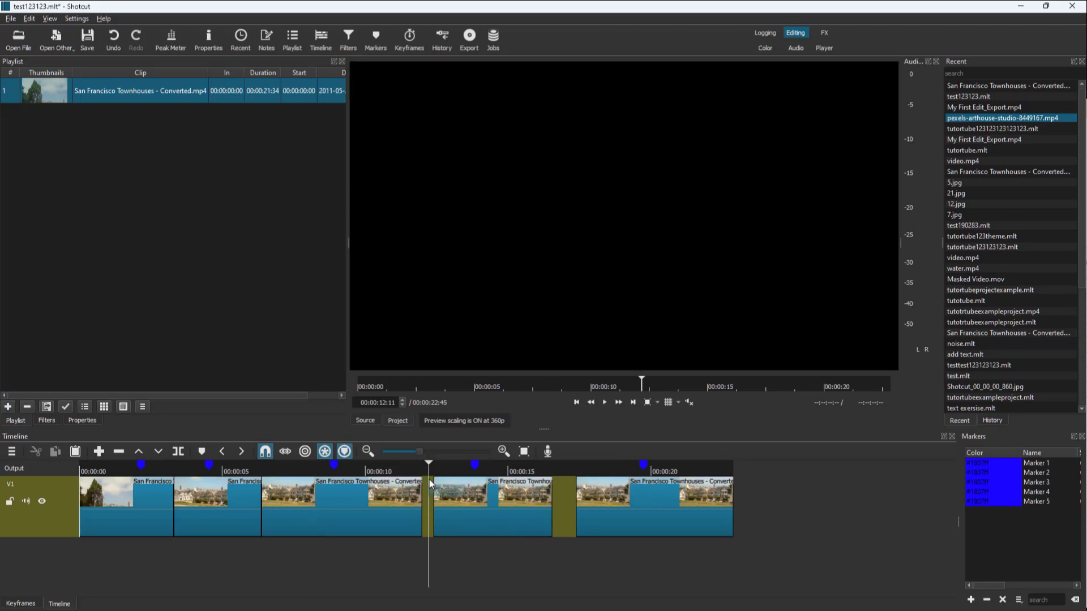
{"action": "mouse_move", "coordinate": [119, 451]}
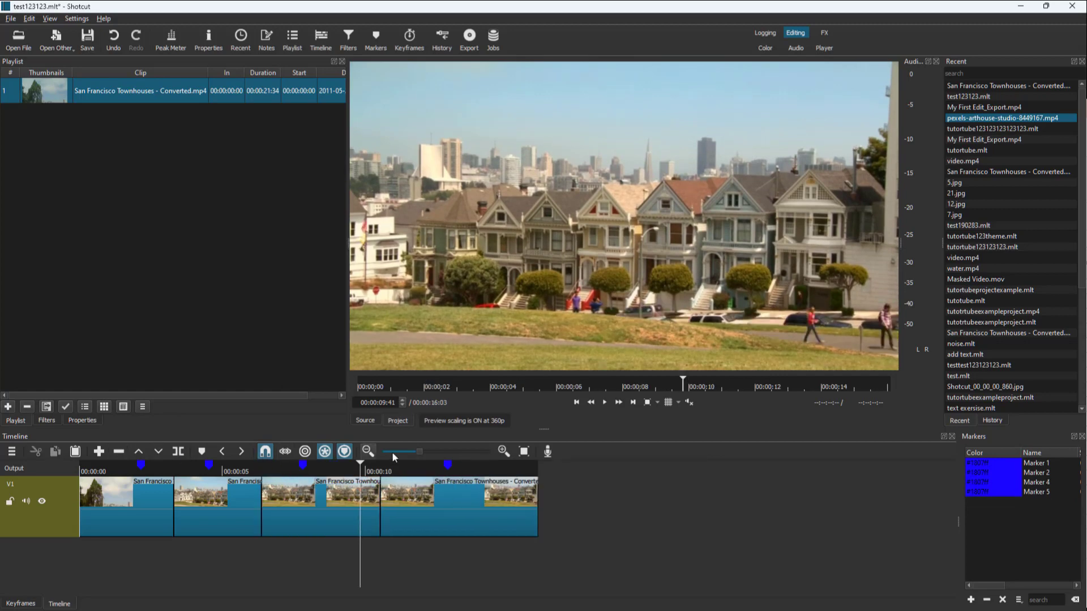
{"action": "mouse_move", "coordinate": [344, 451]}
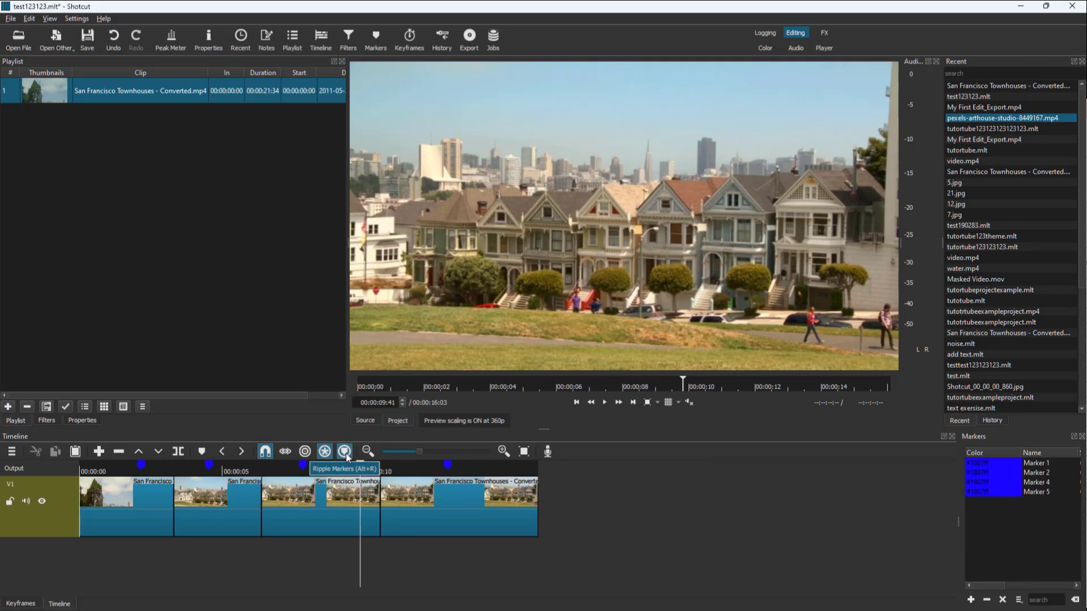